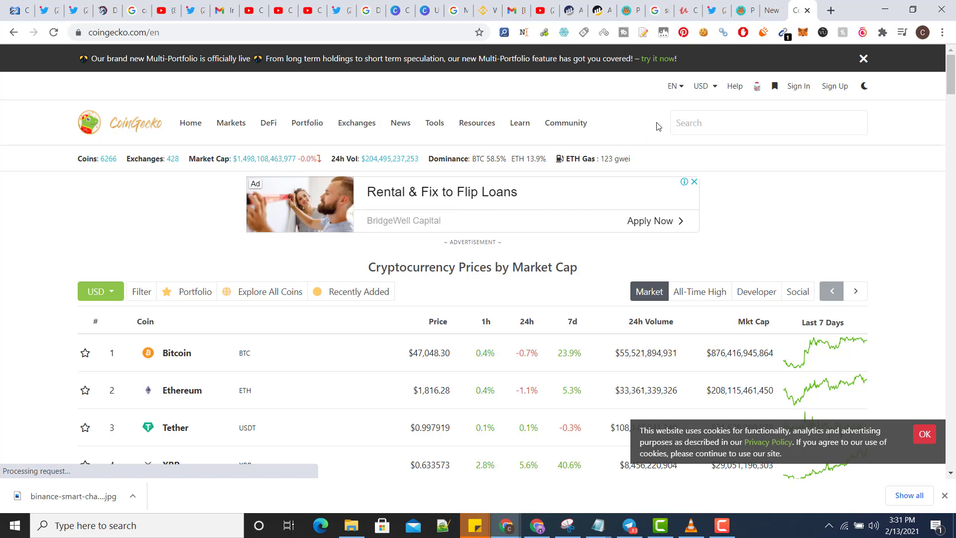
Search CoinGecko and choose PancakeSwap (CAKE) from the Trending Search list.
{"action": "left_click", "coordinate": [767, 123]}
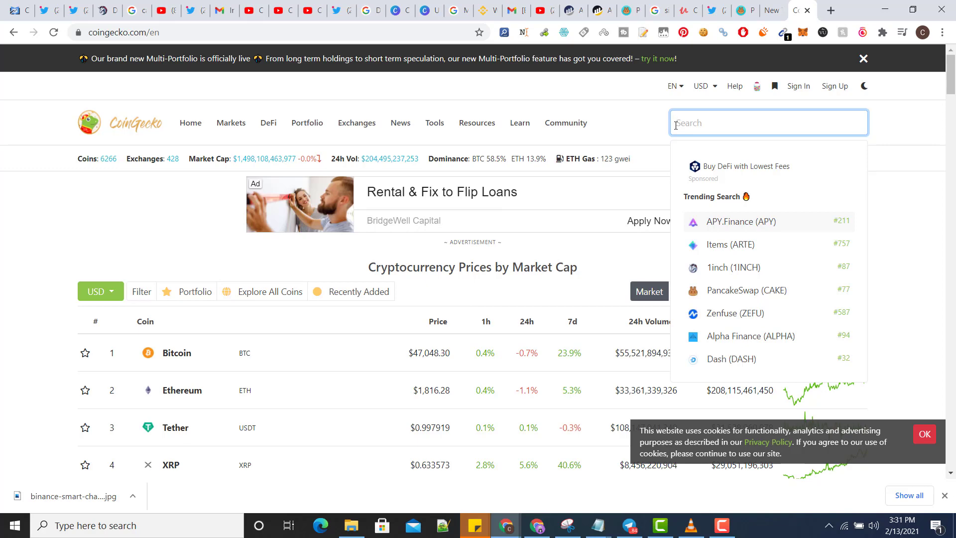
{"action": "left_click", "coordinate": [746, 290]}
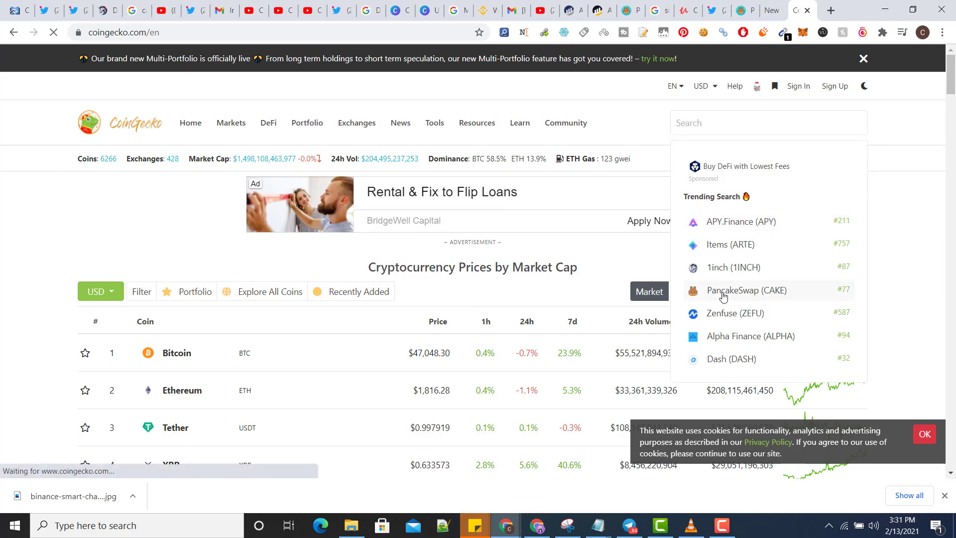
{"action": "left_click", "coordinate": [747, 290]}
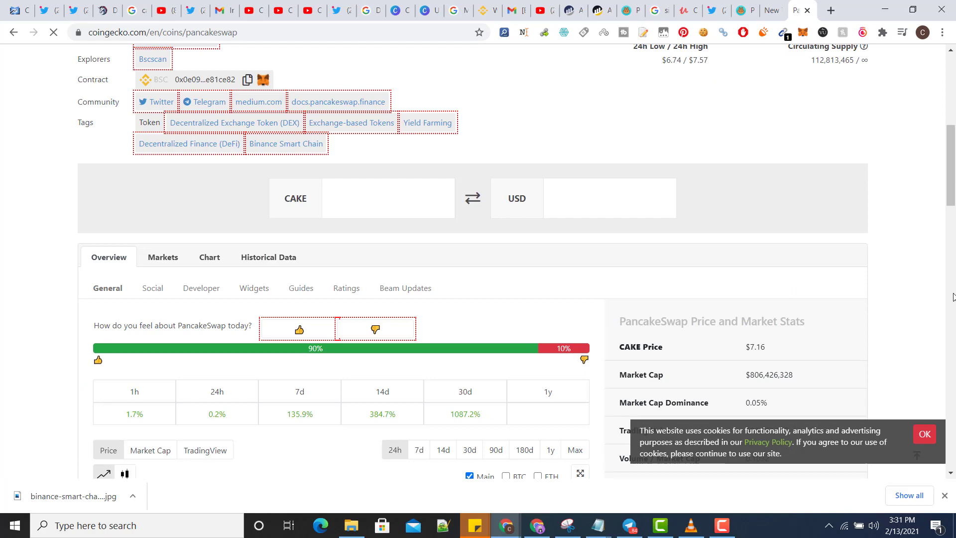
Show the Markets list of CAKE trading pairs across exchanges.
{"action": "left_click", "coordinate": [162, 257]}
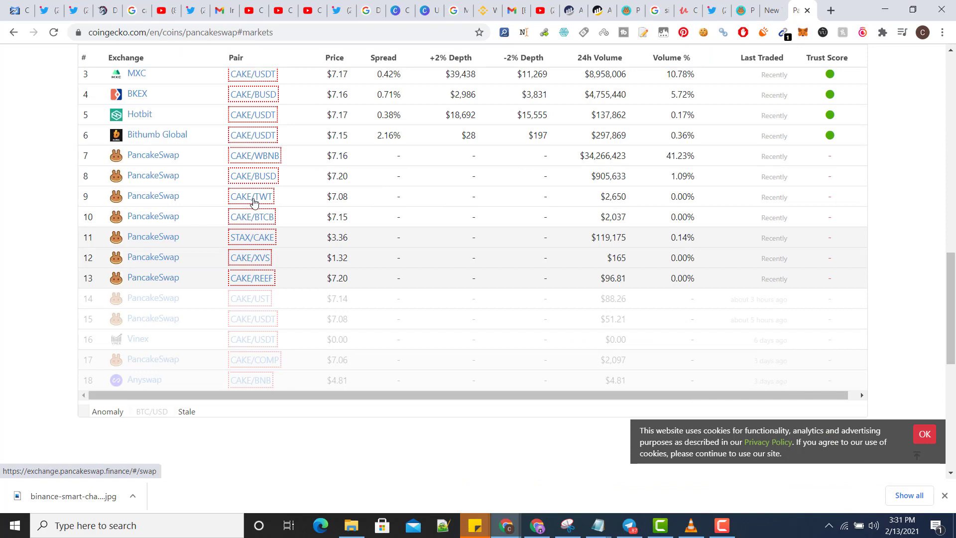
{"action": "mouse_move", "coordinate": [240, 230]}
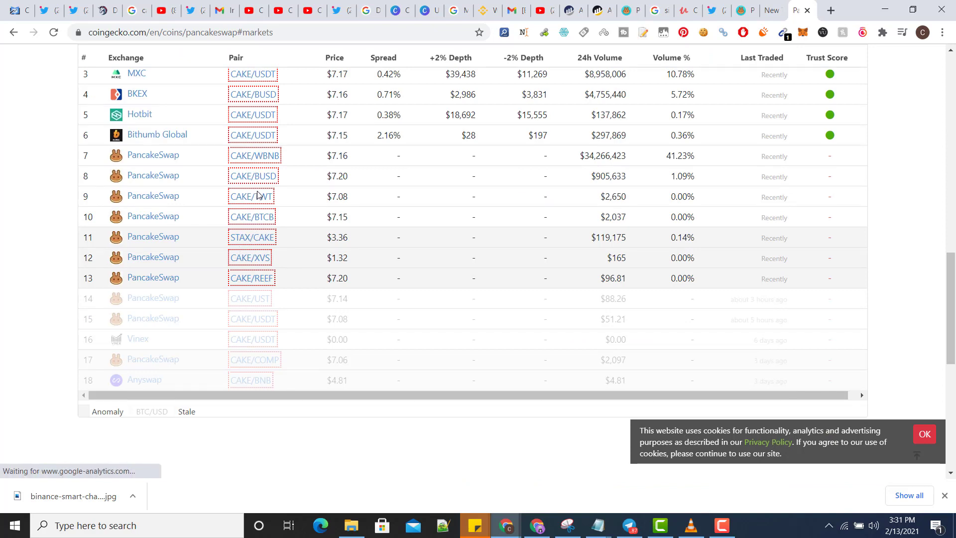
{"action": "mouse_move", "coordinate": [249, 257]}
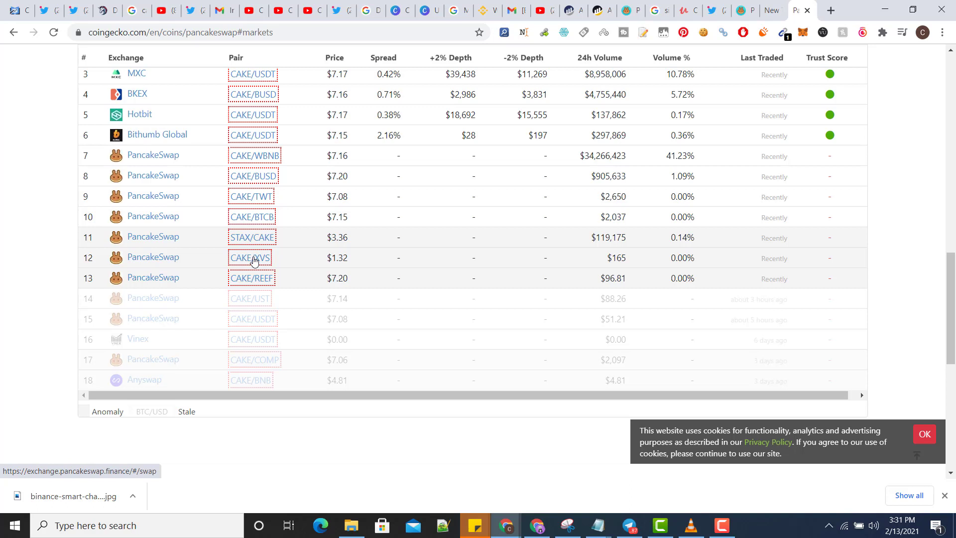
{"action": "mouse_move", "coordinate": [741, 6]}
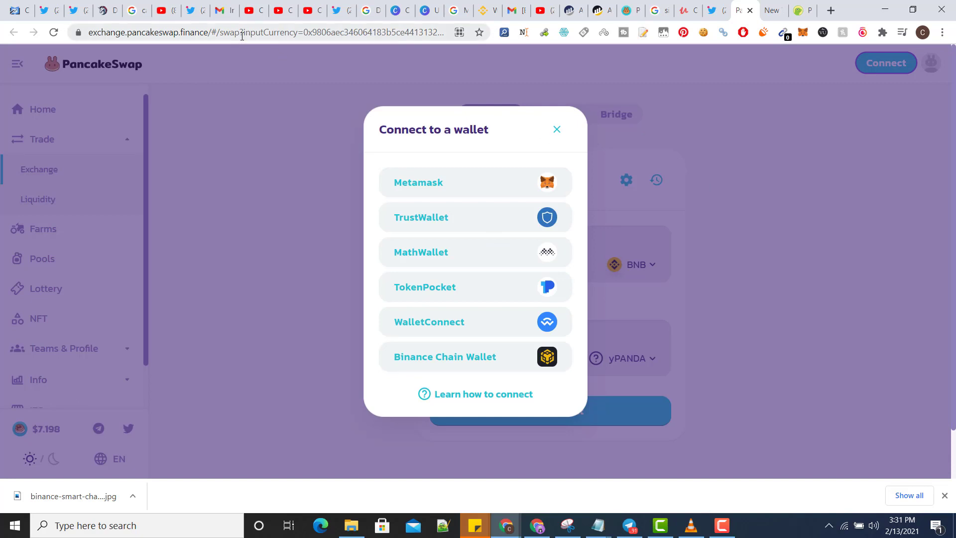
{"action": "mouse_move", "coordinate": [344, 49]}
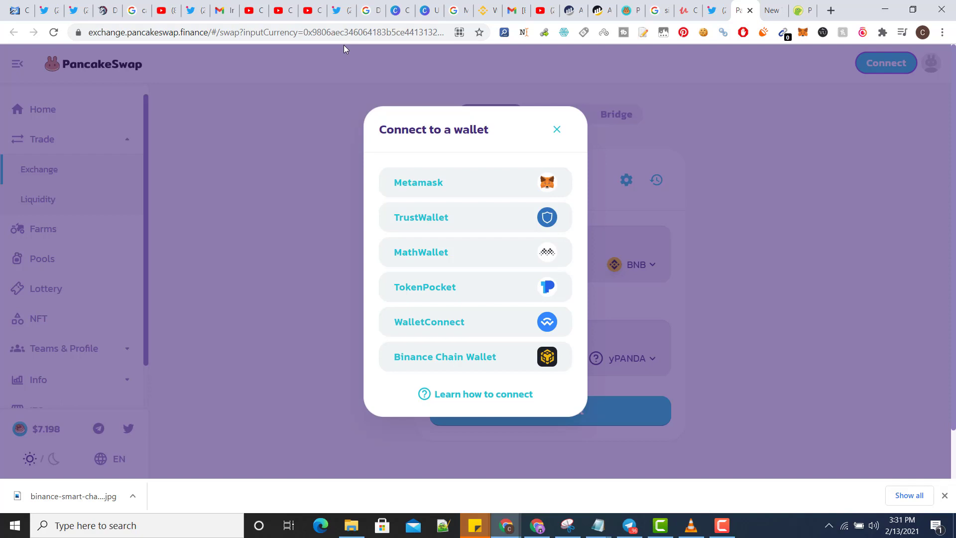
{"action": "mouse_move", "coordinate": [602, 144]}
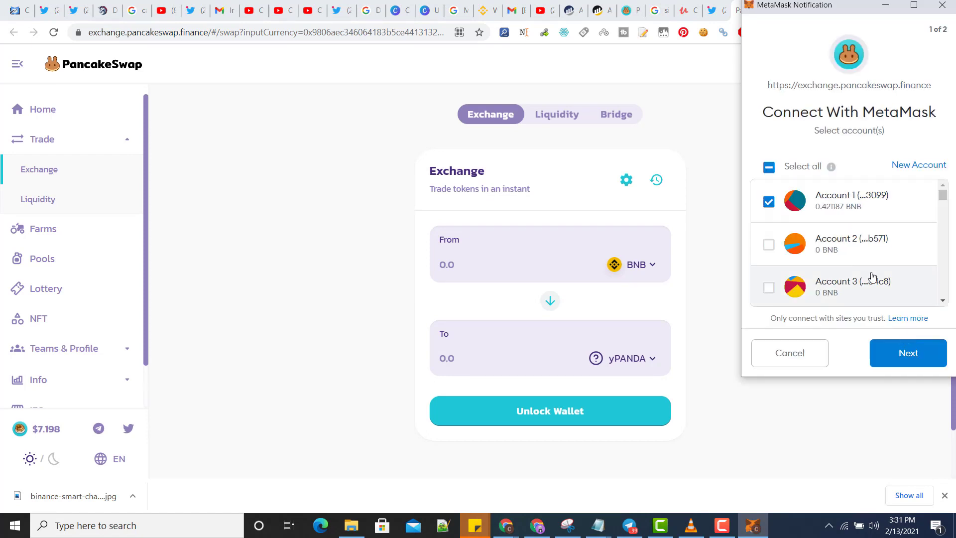
Proceed with connecting MetaMask Account 1 to PancakeSwap.
{"action": "left_click", "coordinate": [908, 352]}
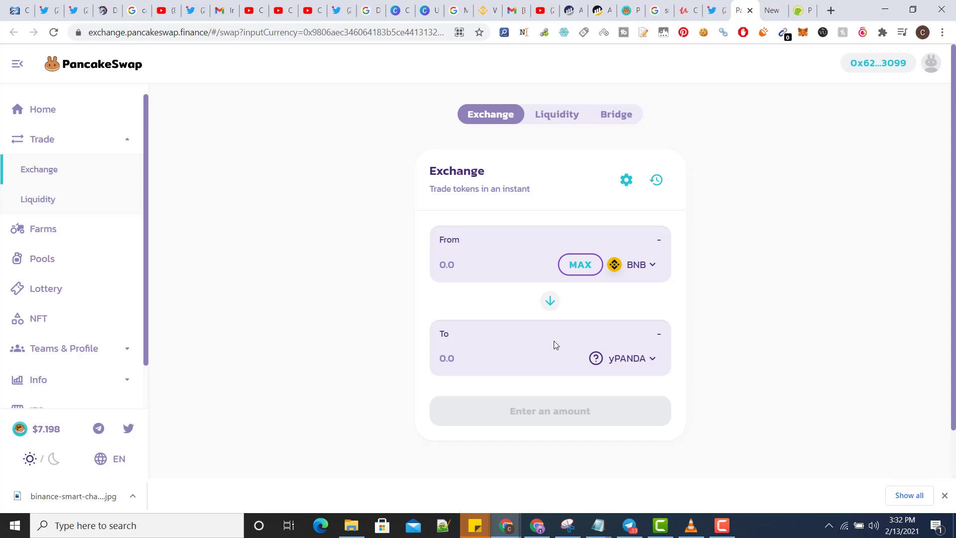
{"action": "mouse_move", "coordinate": [580, 264]}
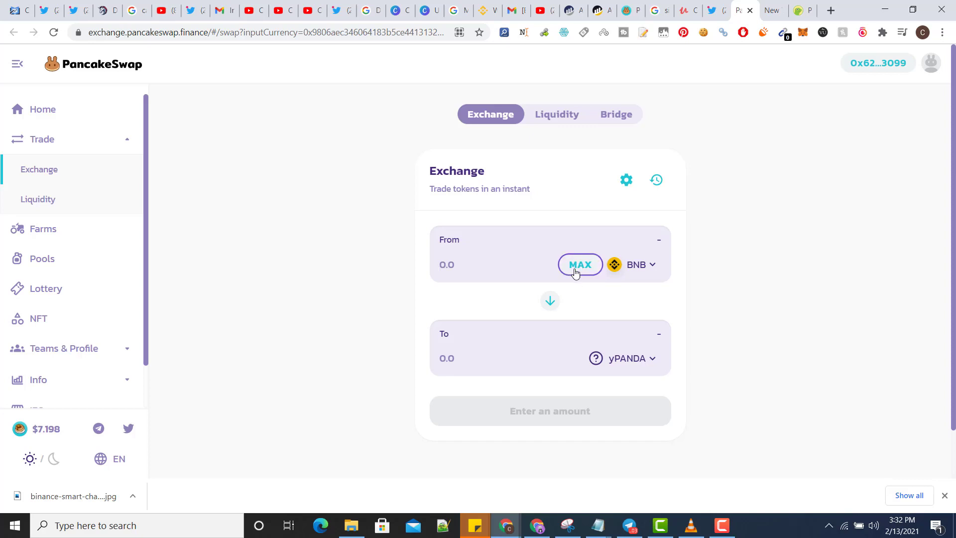
Search 'bnb', pick WBNB as the token to sell and accept the imported-token warning.
{"action": "left_click", "coordinate": [641, 264]}
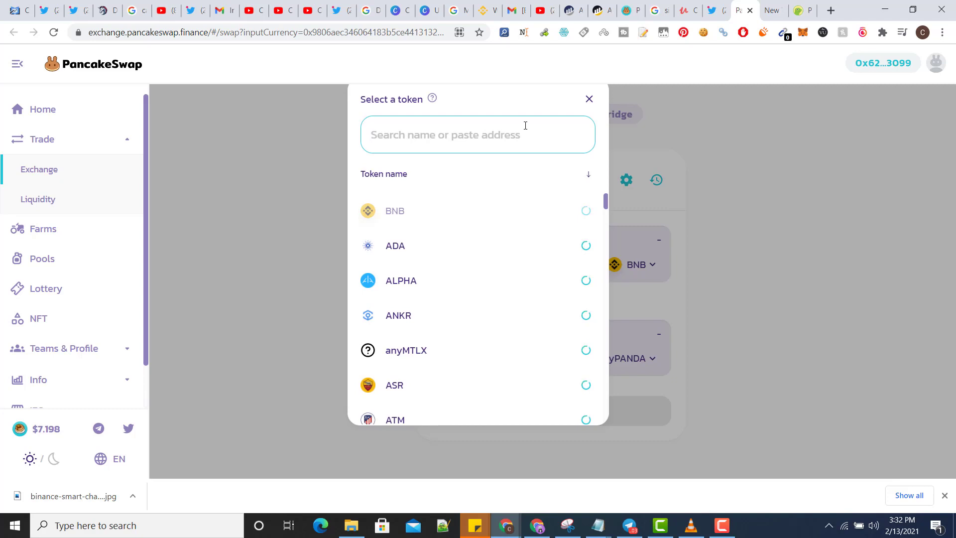
{"action": "type", "text": "bnb"}
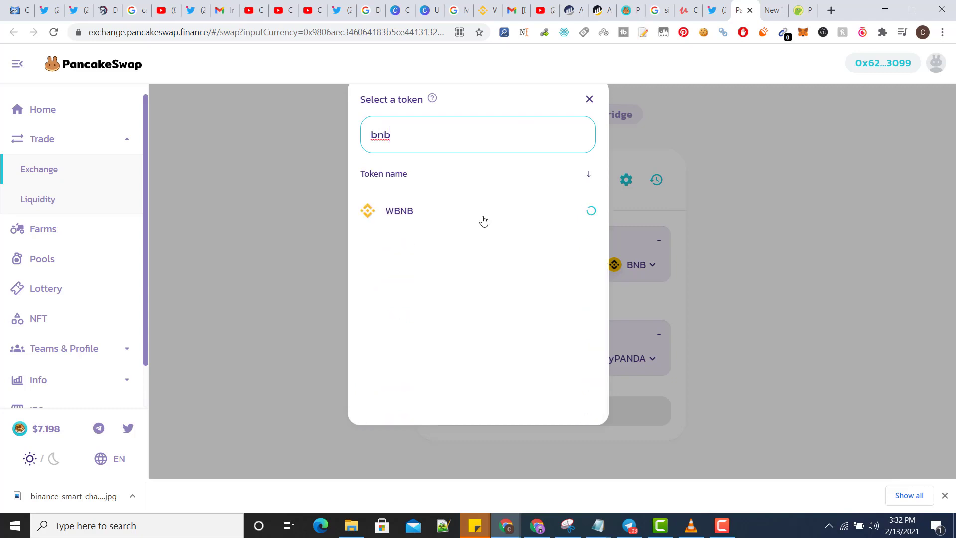
{"action": "left_click", "coordinate": [589, 99]}
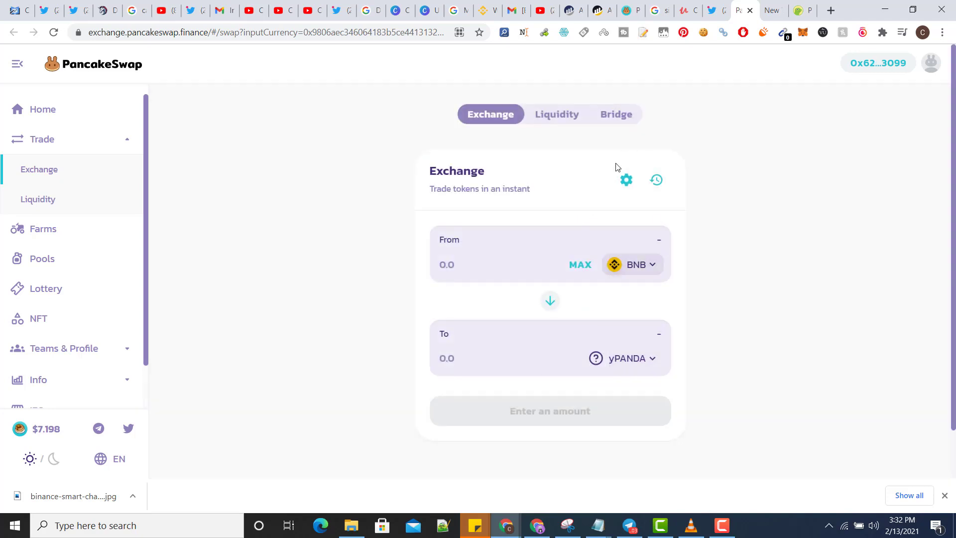
{"action": "left_click", "coordinate": [580, 264]}
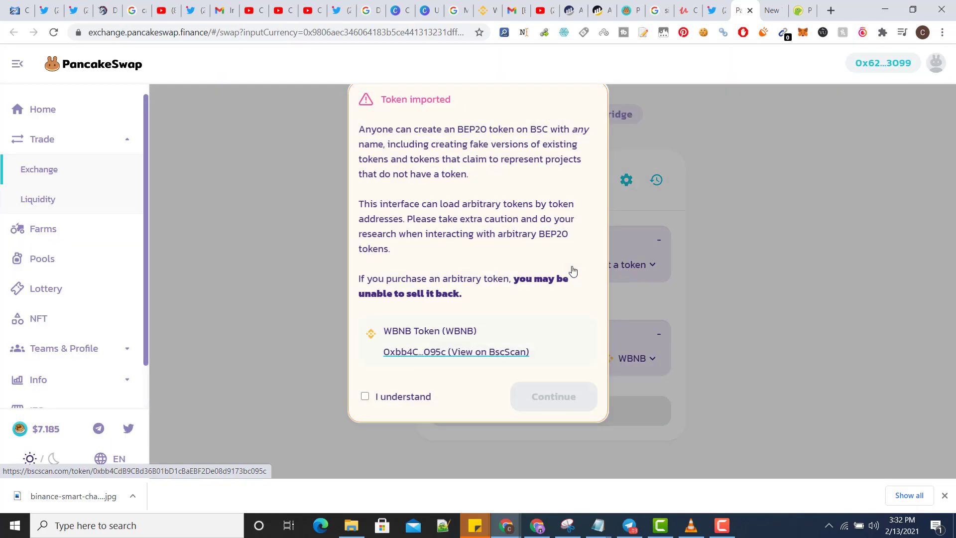
{"action": "left_click", "coordinate": [365, 396]}
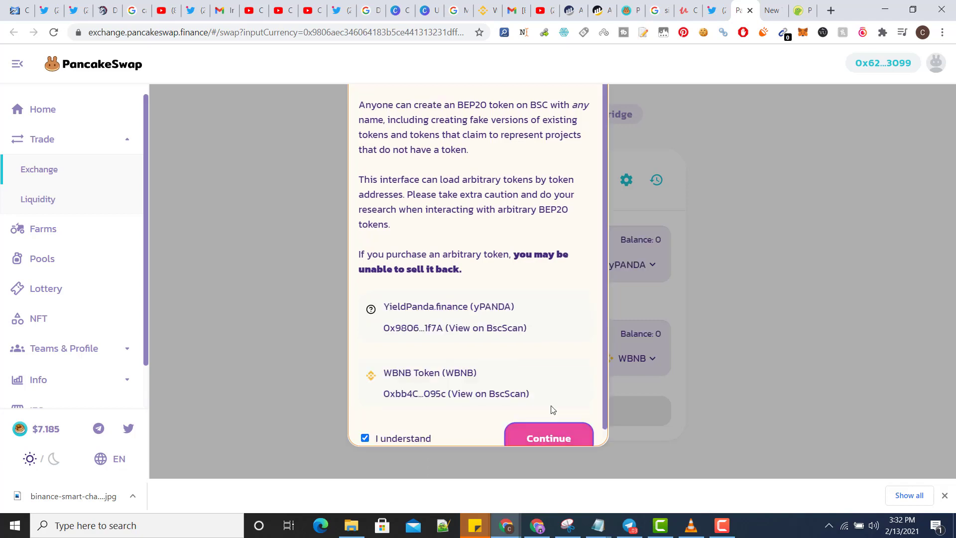
{"action": "left_click", "coordinate": [548, 438]}
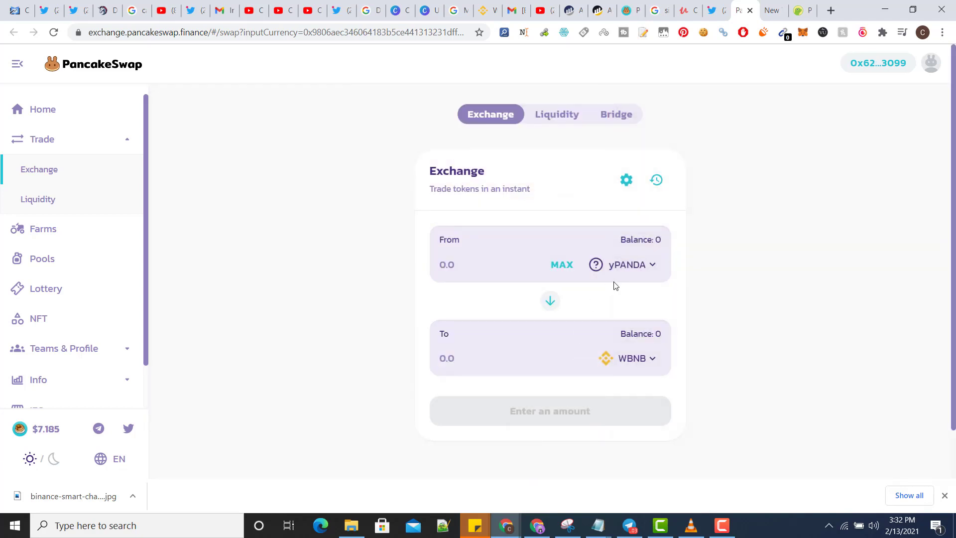
Choose BNB as the token to receive, giving a yPANDA-to-BNB pair.
{"action": "left_click", "coordinate": [627, 264]}
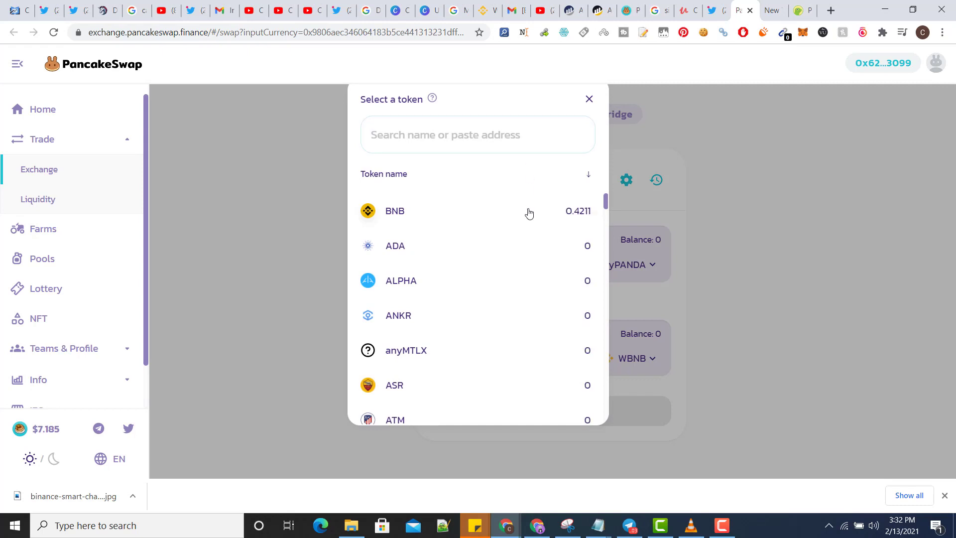
{"action": "left_click", "coordinate": [394, 211]}
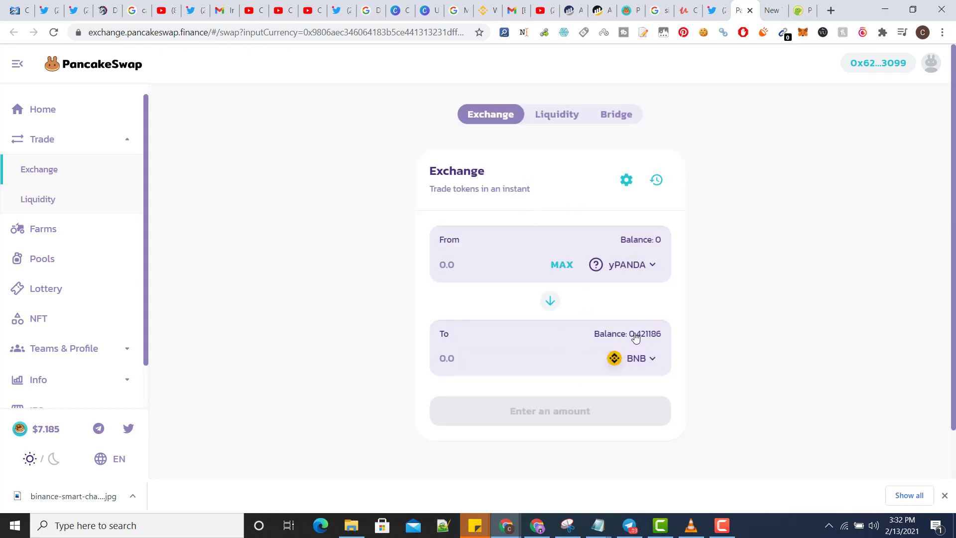
{"action": "mouse_move", "coordinate": [549, 301]}
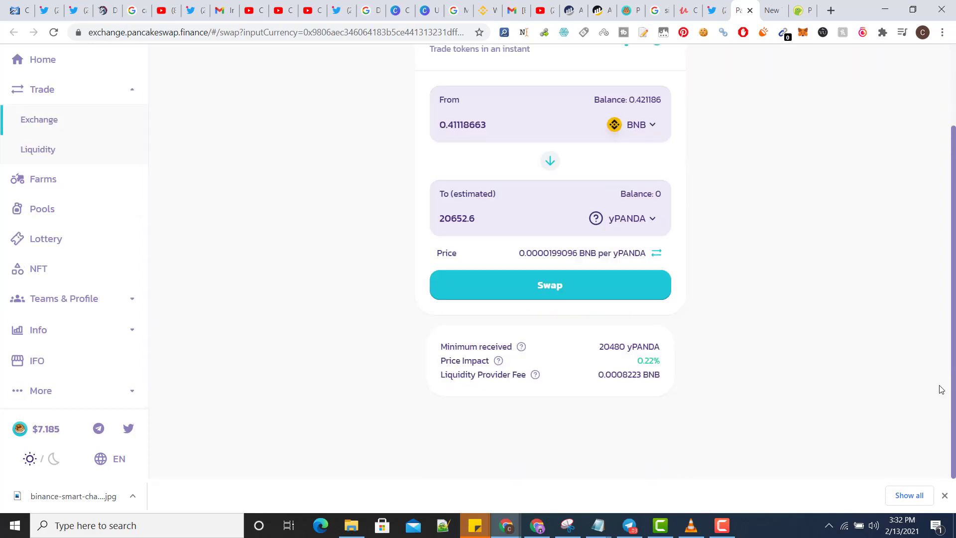
Attempt the 0.41118663 BNB to yPANDA swap and dismiss the insufficient-output error.
{"action": "left_click", "coordinate": [550, 285]}
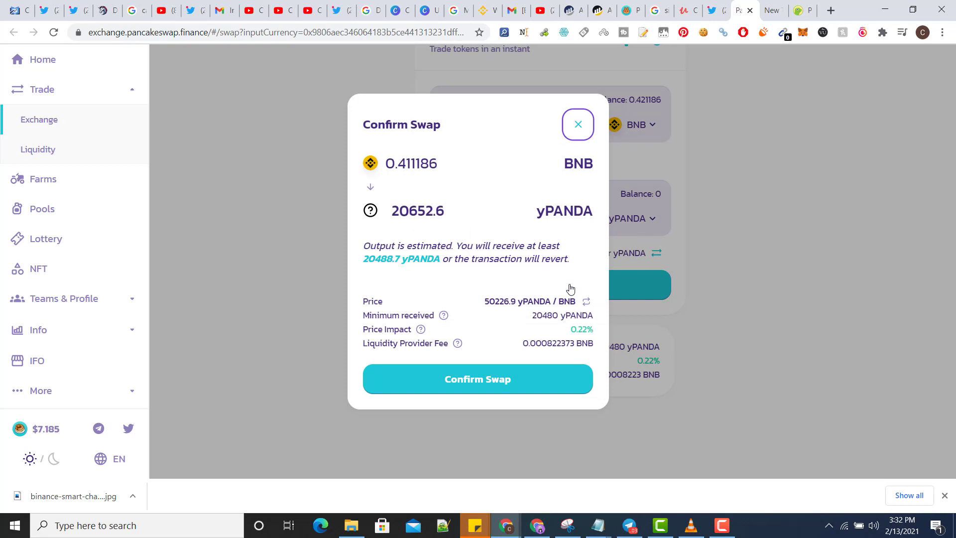
{"action": "left_click", "coordinate": [477, 378]}
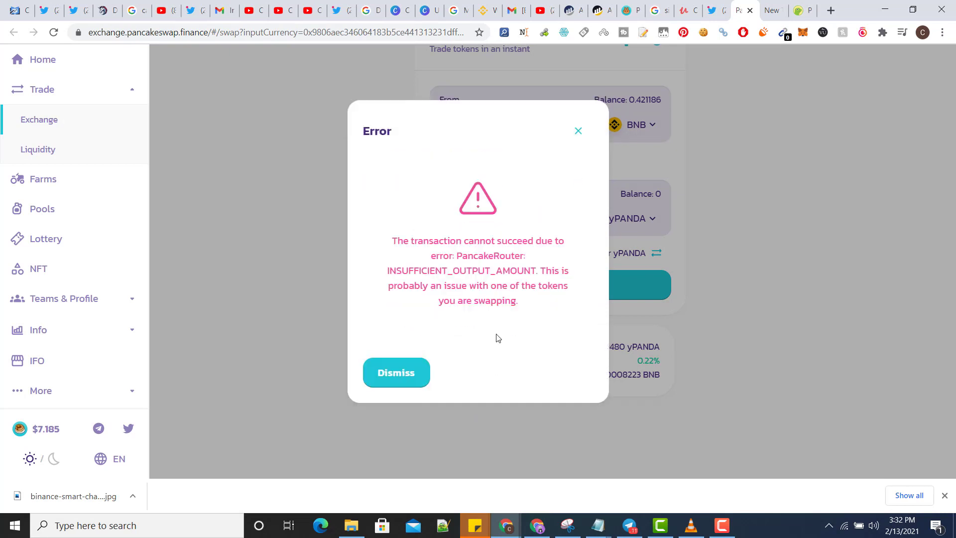
{"action": "mouse_move", "coordinate": [395, 372]}
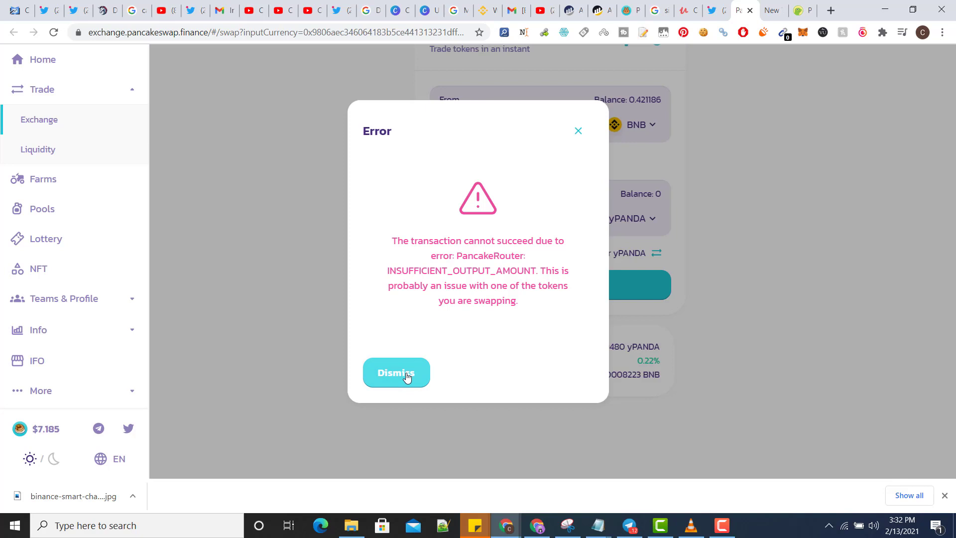
{"action": "left_click", "coordinate": [395, 372]}
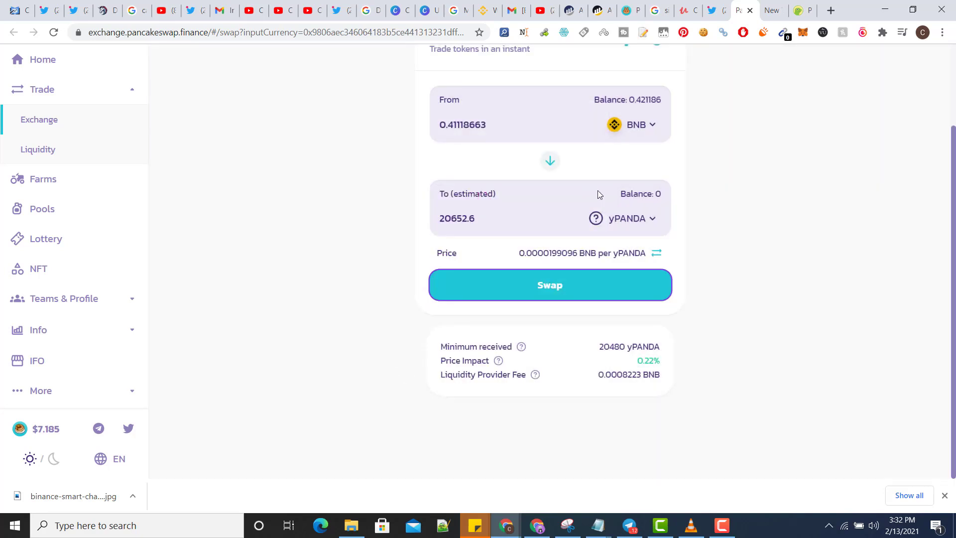
Re-enter the From amount as 0.35 BNB.
{"action": "left_click", "coordinate": [462, 124]}
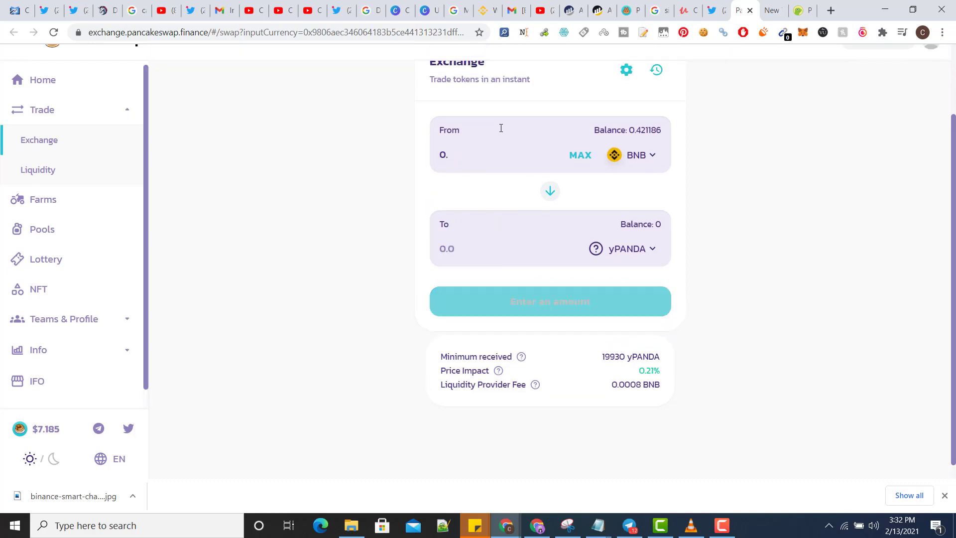
{"action": "type", "text": "0.35"}
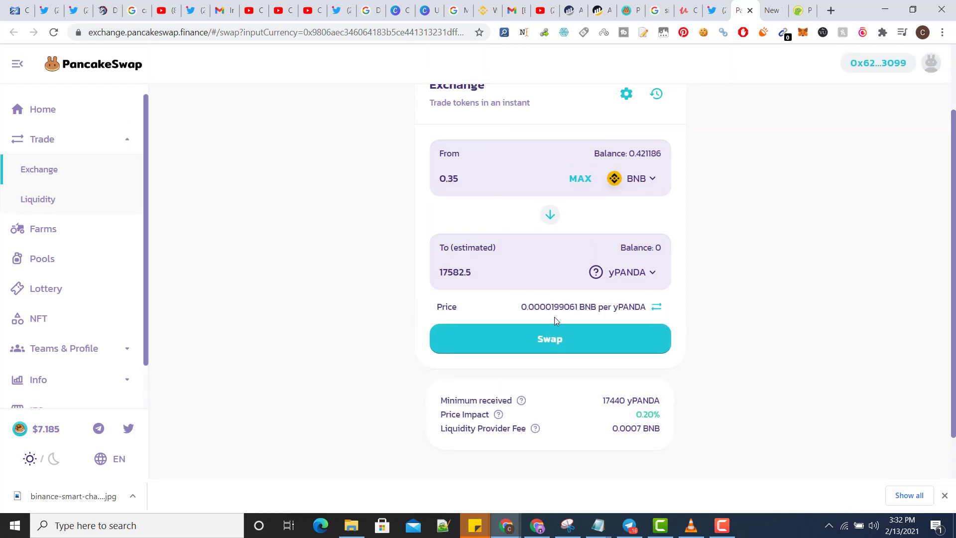
{"action": "mouse_move", "coordinate": [646, 319]}
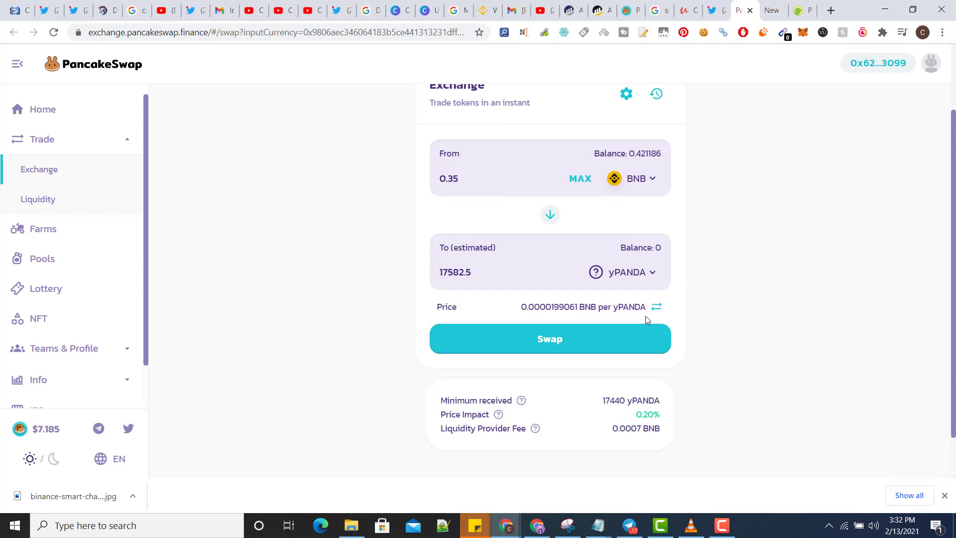
Submit the 0.35 BNB swap, close the waiting notice and set slippage tolerance to 5%.
{"action": "left_click", "coordinate": [550, 338]}
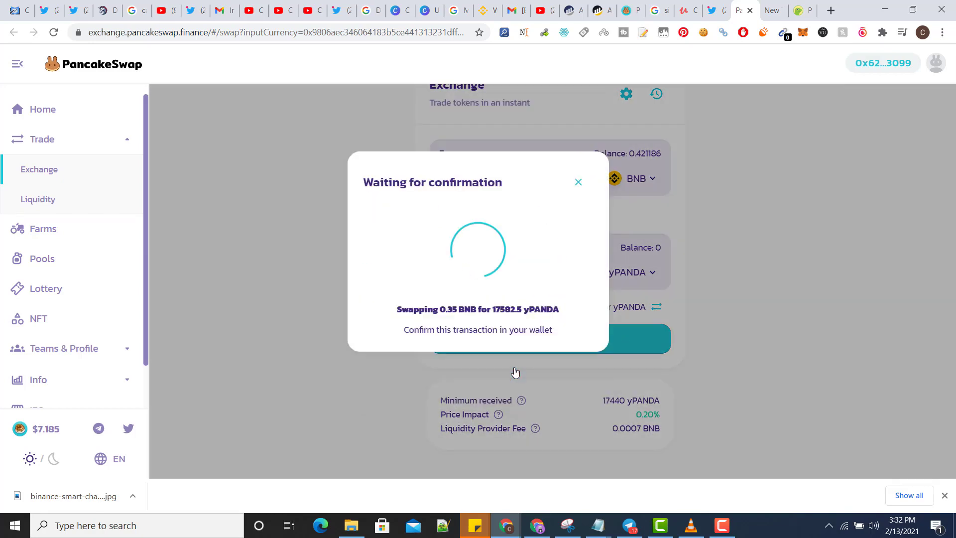
{"action": "left_click", "coordinate": [578, 181]}
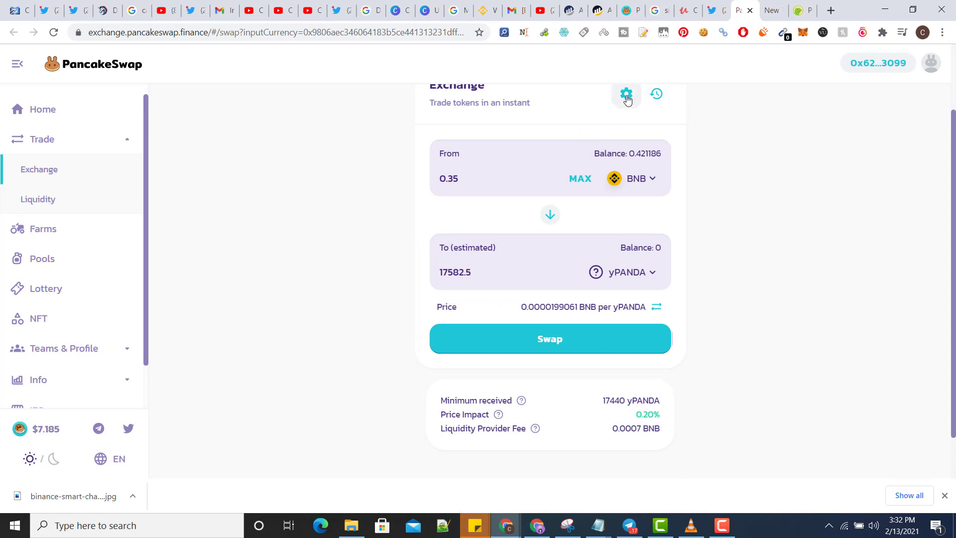
{"action": "left_click", "coordinate": [626, 94]}
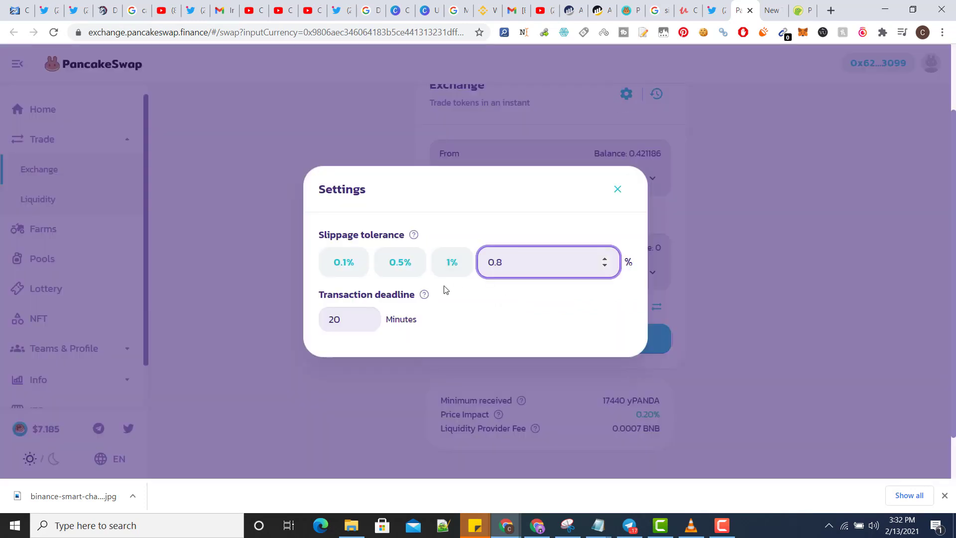
{"action": "type", "text": "5"}
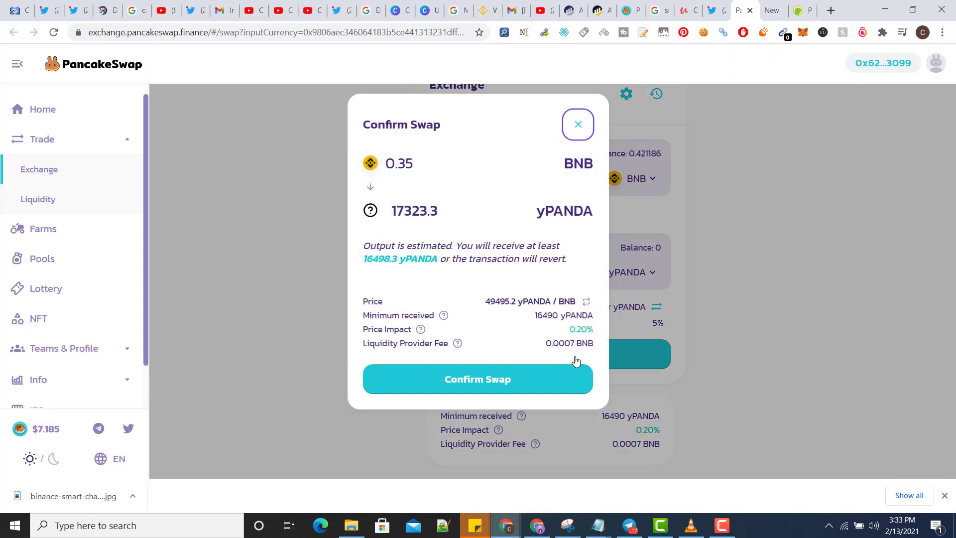
Confirm the swap at 5% slippage and dismiss the repeated insufficient-output error.
{"action": "left_click", "coordinate": [477, 379]}
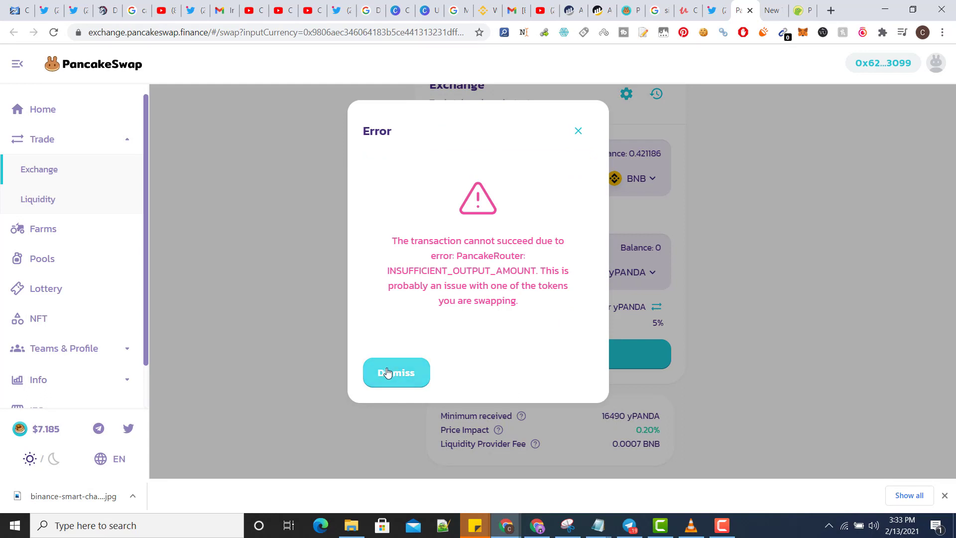
{"action": "left_click", "coordinate": [396, 372]}
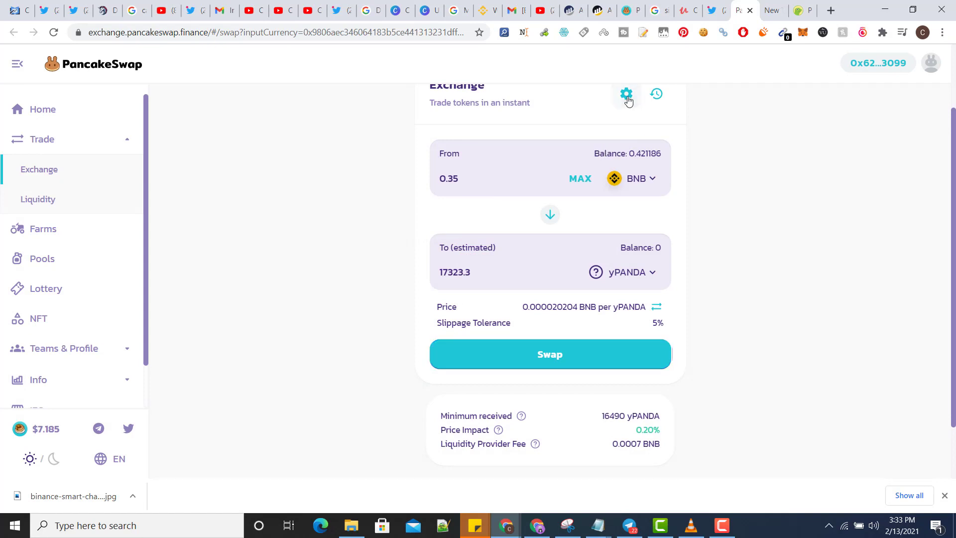
Raise slippage tolerance to 15% and confirm the 0.35 BNB swap.
{"action": "left_click", "coordinate": [625, 94]}
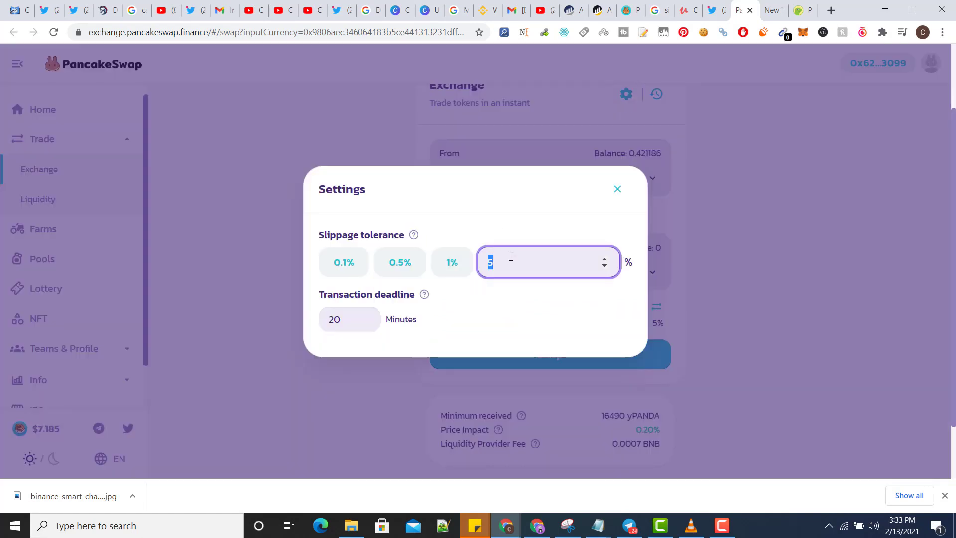
{"action": "type", "text": "15"}
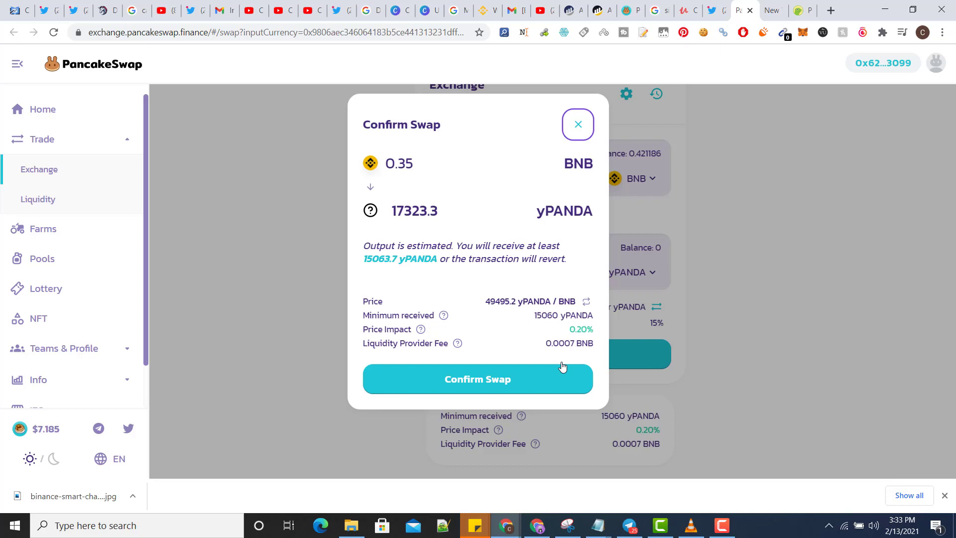
{"action": "left_click", "coordinate": [477, 379]}
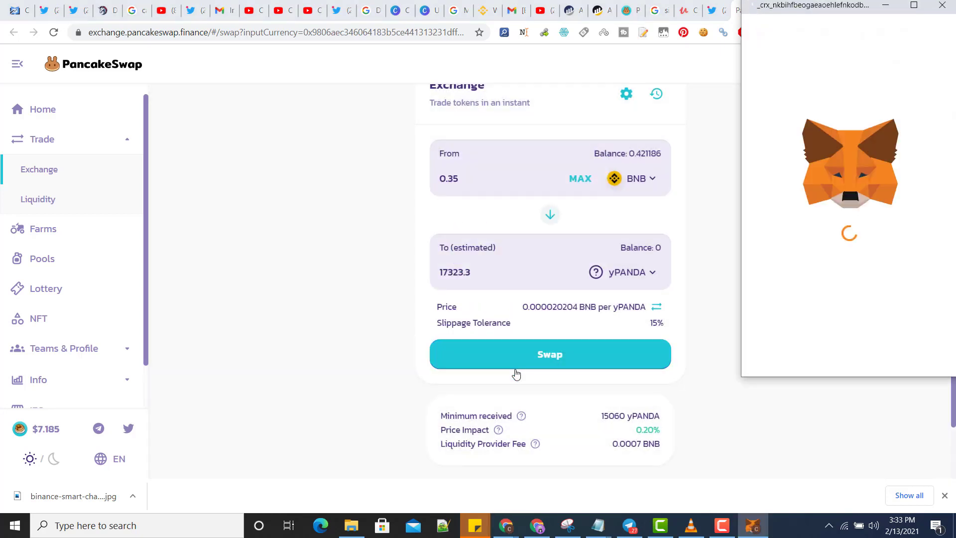
Confirm the 0.35 BNB swap in MetaMask and follow the confirmed-transaction notification to the explorer.
{"action": "left_click", "coordinate": [549, 355]}
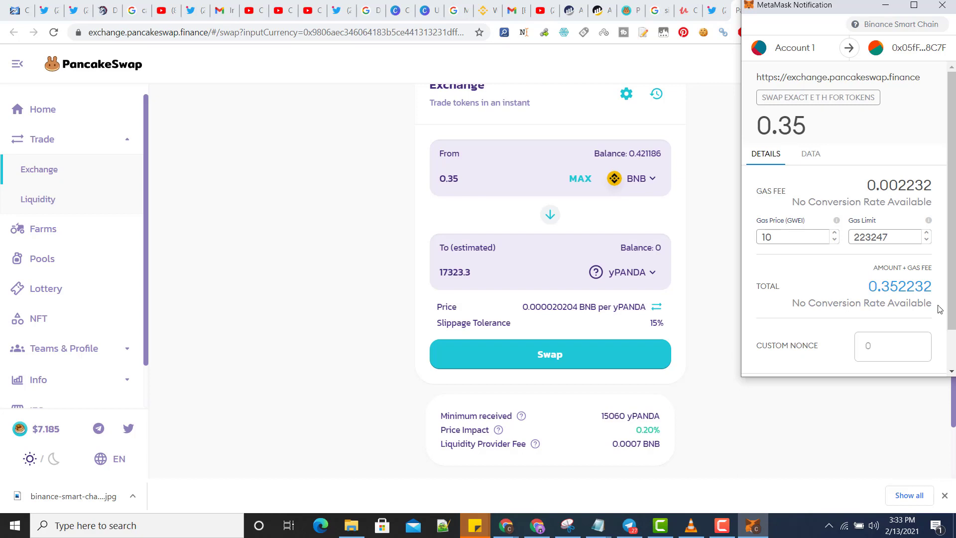
{"action": "mouse_move", "coordinate": [949, 340]}
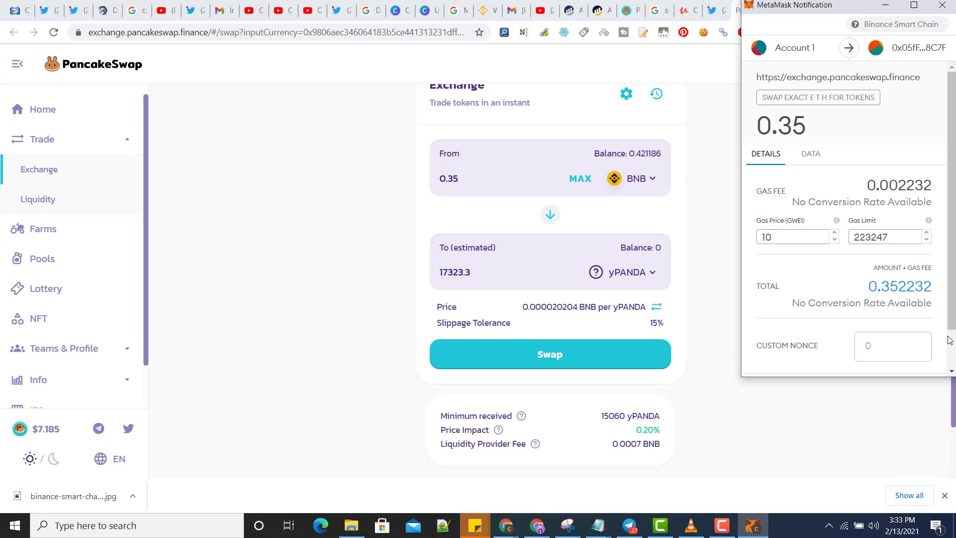
{"action": "scroll", "scroll_direction": "down", "scroll_amount": 3}
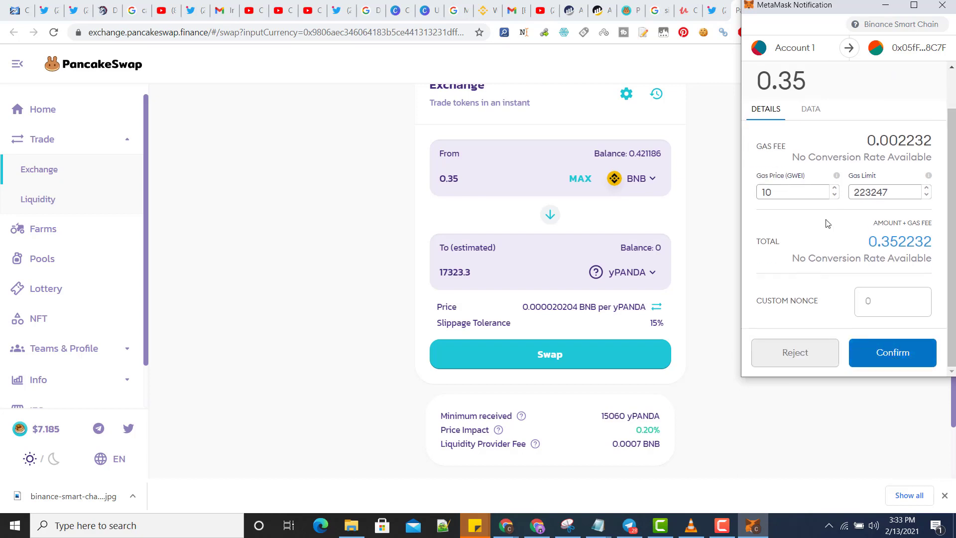
{"action": "left_click", "coordinate": [893, 353]}
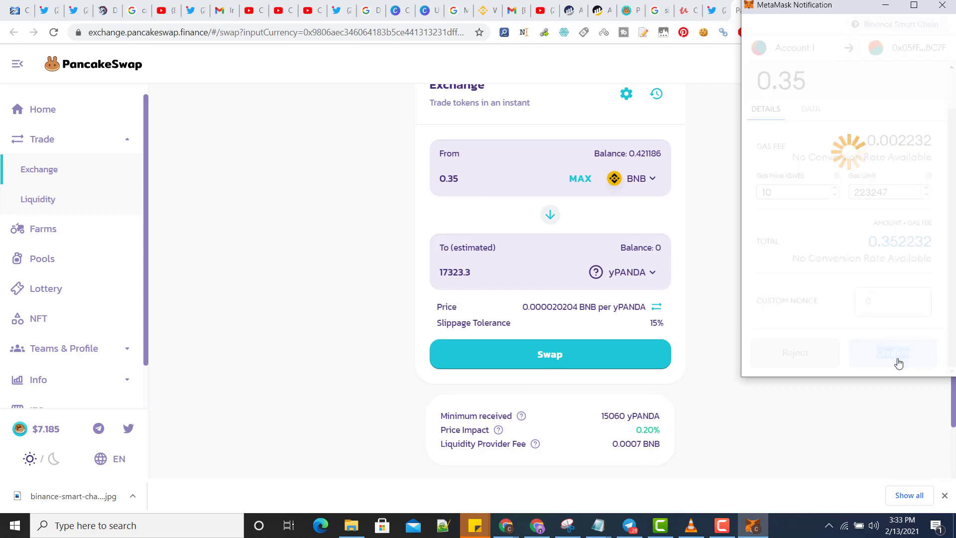
{"action": "left_click", "coordinate": [893, 353]}
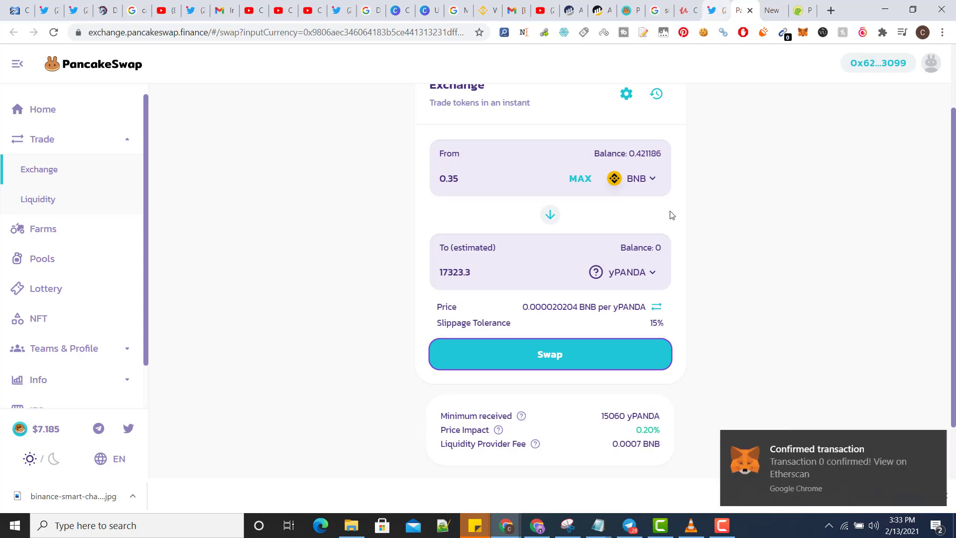
{"action": "left_click", "coordinate": [832, 468]}
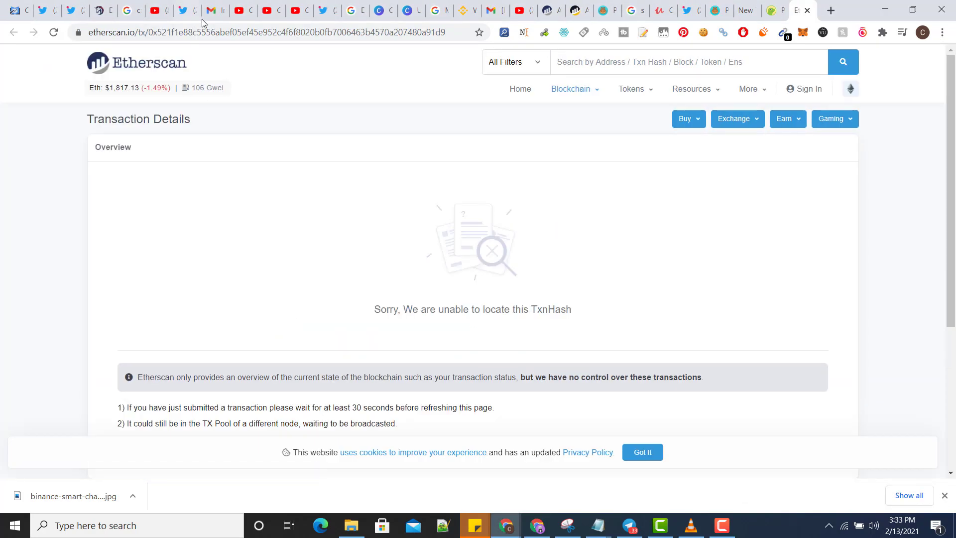
{"action": "mouse_move", "coordinate": [514, 47]}
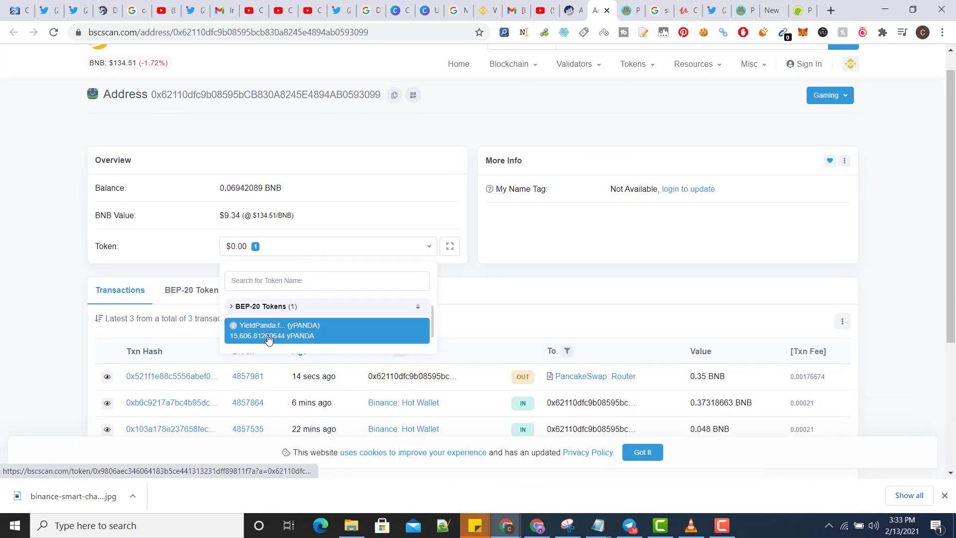
Select the YieldPanda (yPANDA) entry from the wallet's Token holdings.
{"action": "left_click", "coordinate": [268, 331]}
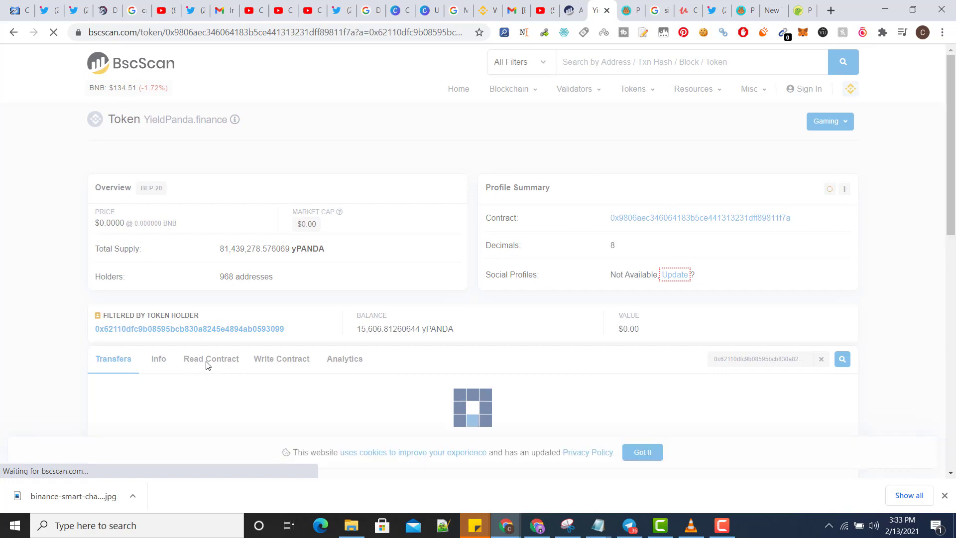
Return to the address page and review the latest swap transaction's details (0.35 BNB for ~15,606.6 yPANDA).
{"action": "left_click", "coordinate": [189, 329]}
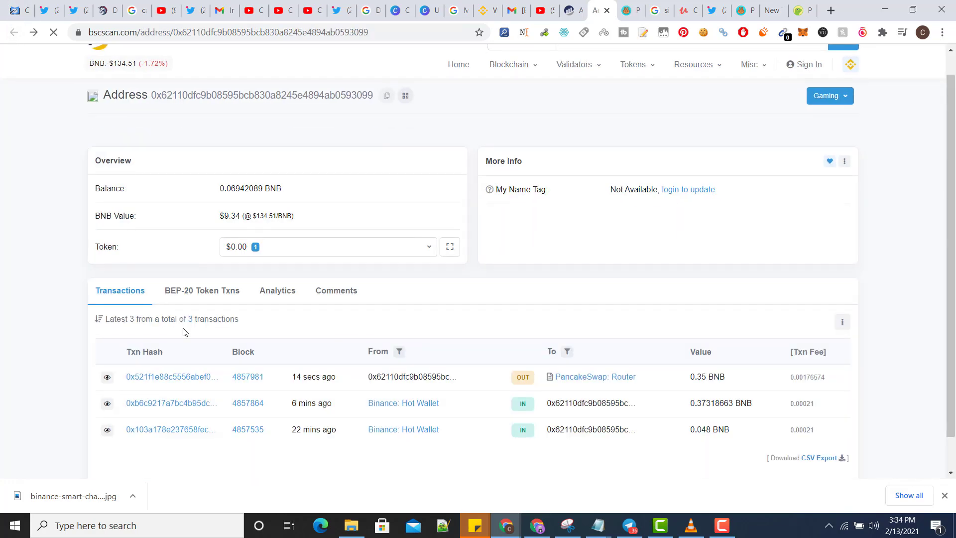
{"action": "left_click", "coordinate": [170, 377]}
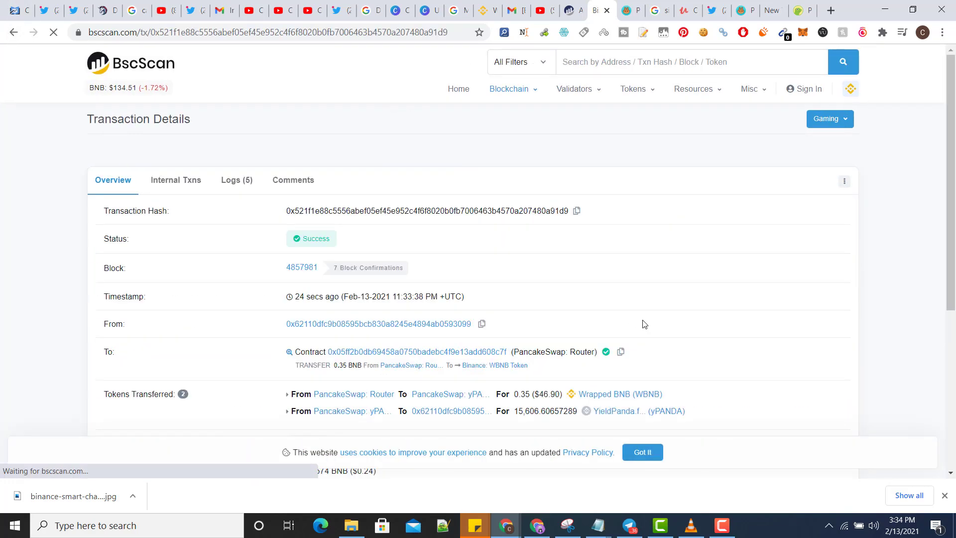
{"action": "scroll", "scroll_direction": "down", "scroll_amount": 3}
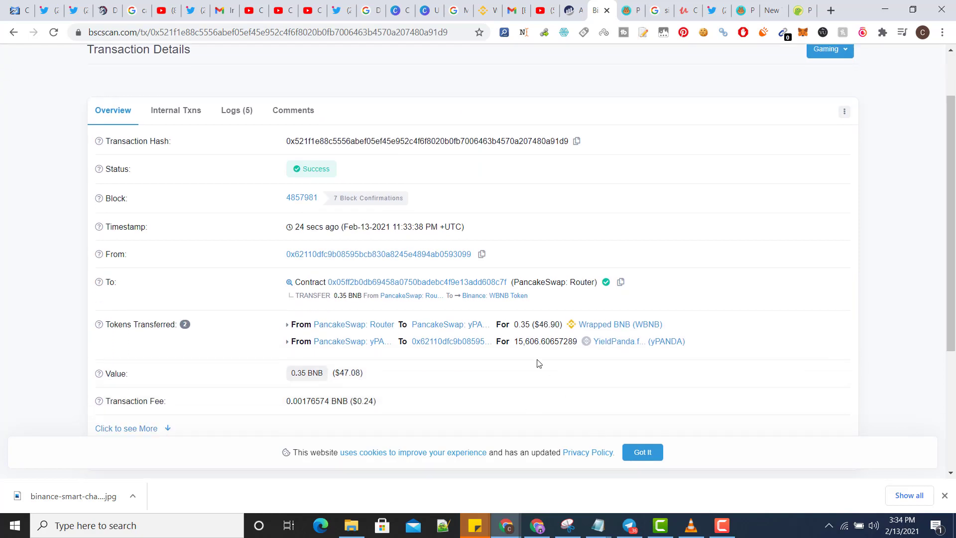
{"action": "mouse_move", "coordinate": [566, 331]}
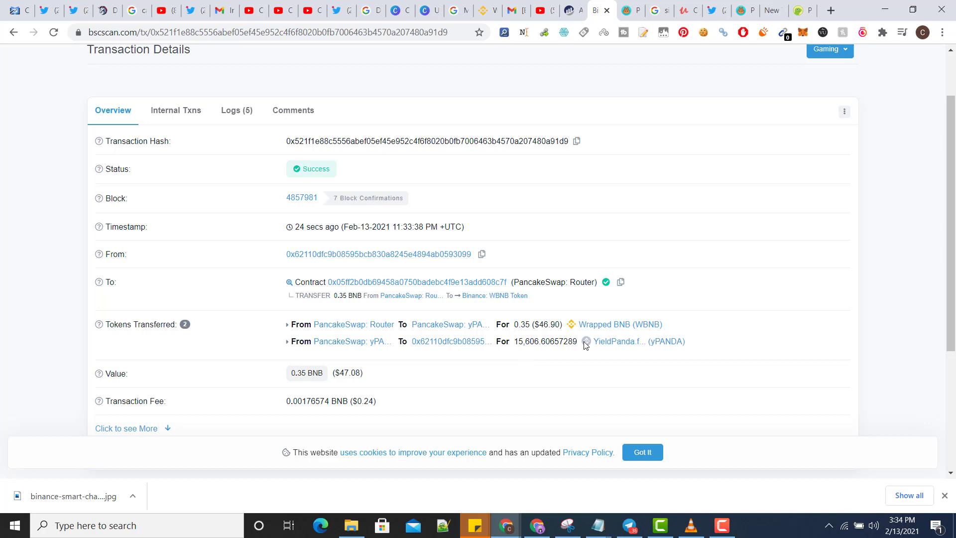
{"action": "mouse_move", "coordinate": [580, 232]}
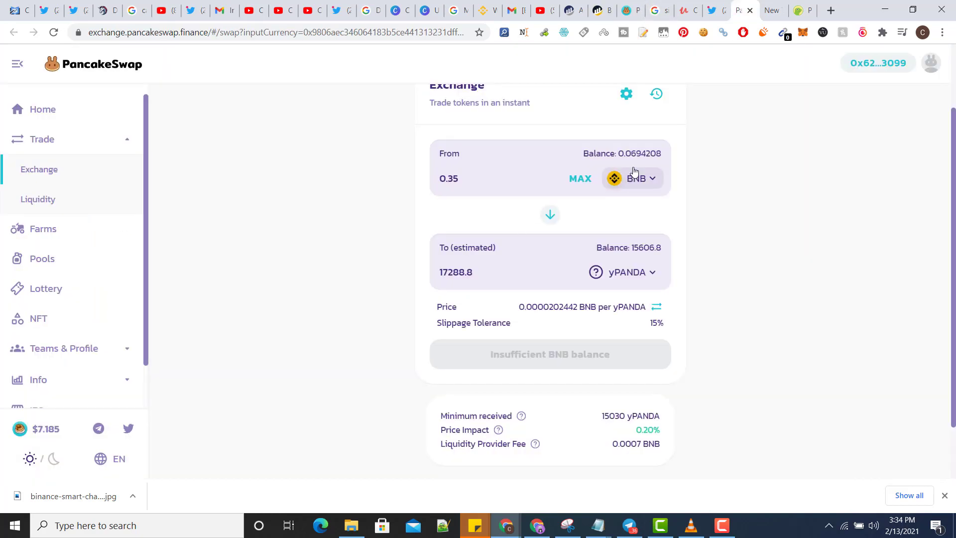
{"action": "scroll", "scroll_direction": "down", "scroll_amount": 3}
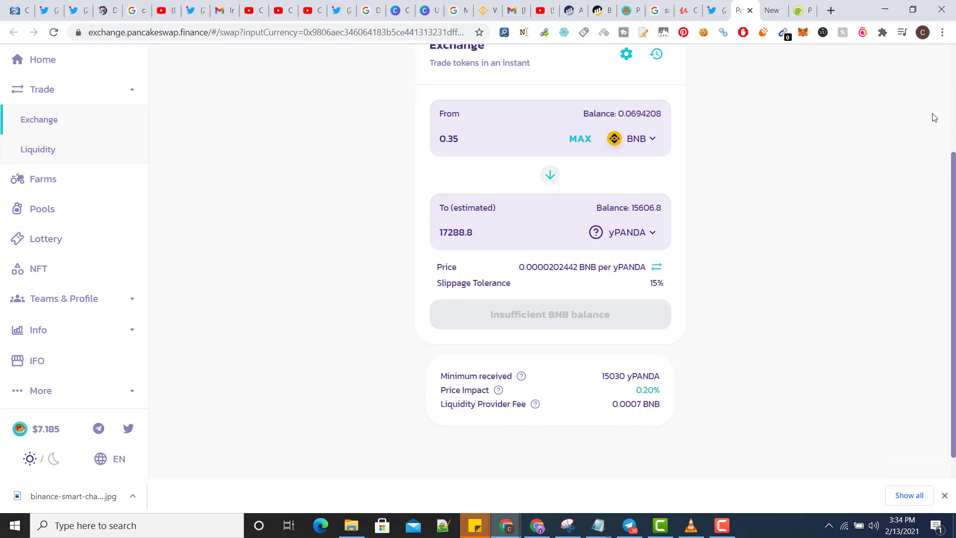